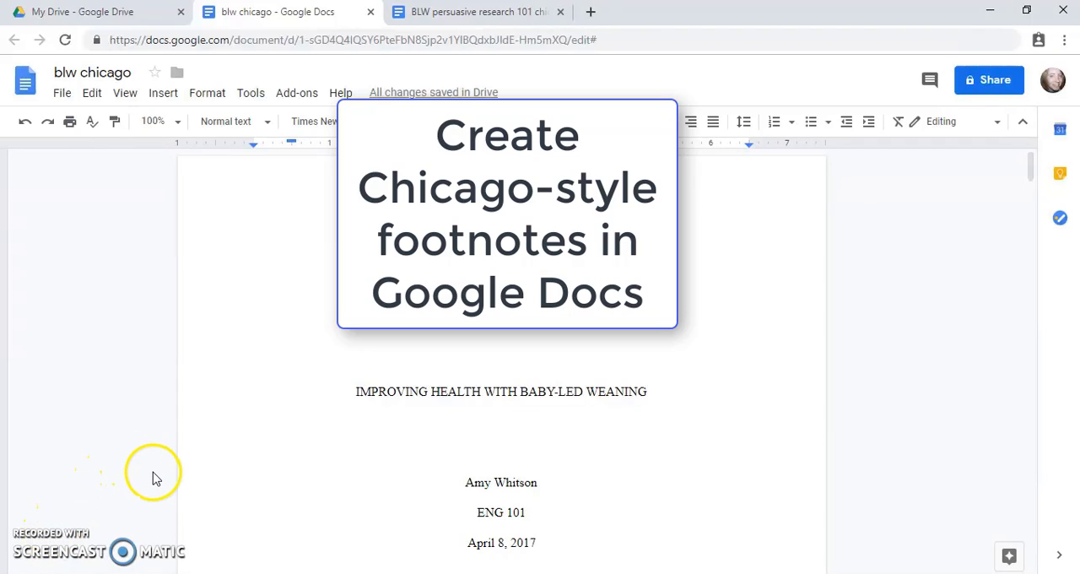
{"action": "mouse_move", "coordinate": [165, 475]}
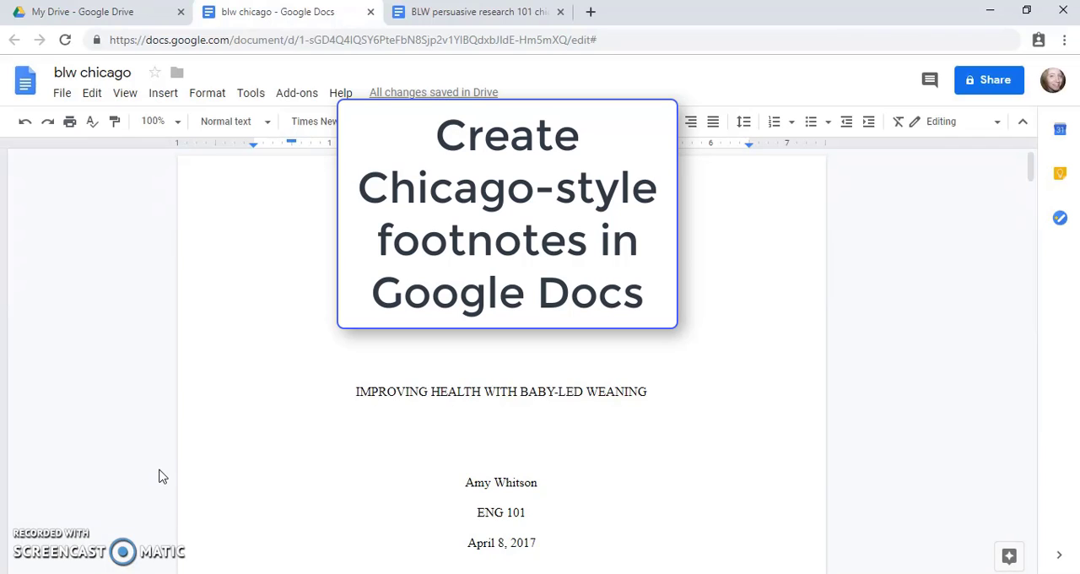
Edit the header and turn off the separate first-page header so it applies to every page
{"action": "left_click", "coordinate": [434, 375]}
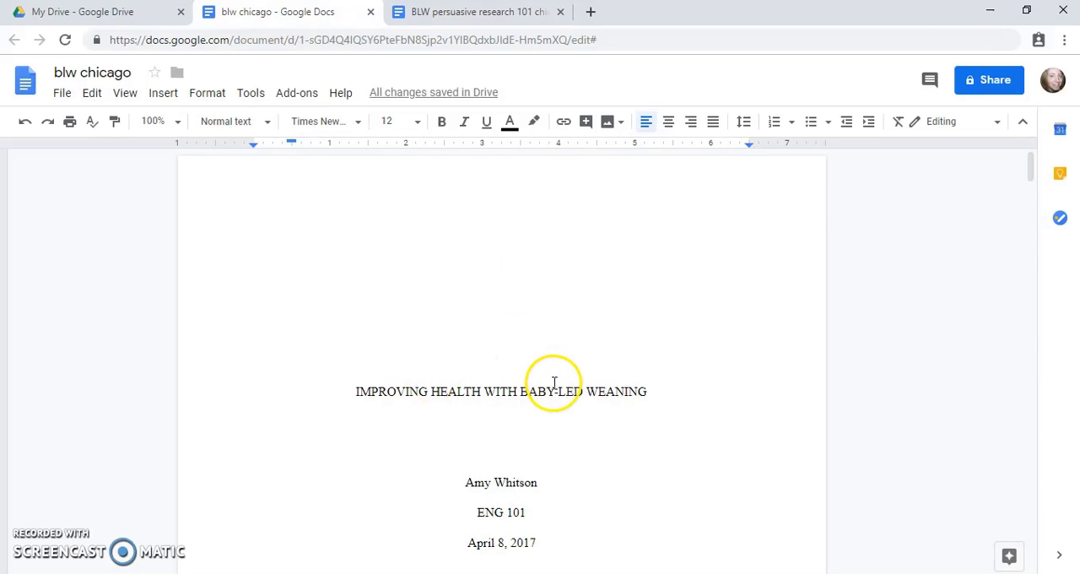
{"action": "mouse_move", "coordinate": [586, 186]}
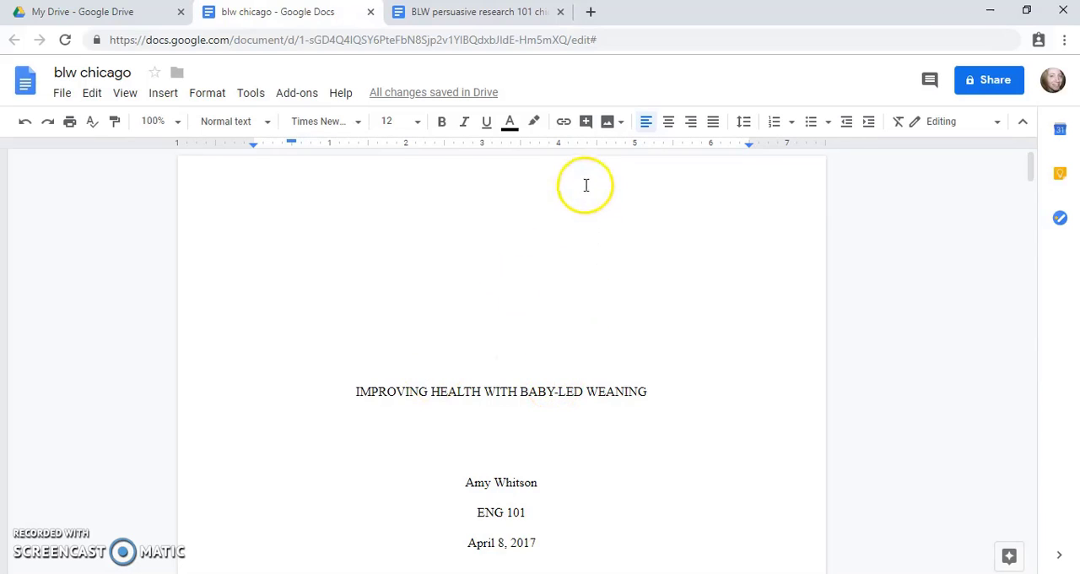
{"action": "mouse_move", "coordinate": [525, 189]}
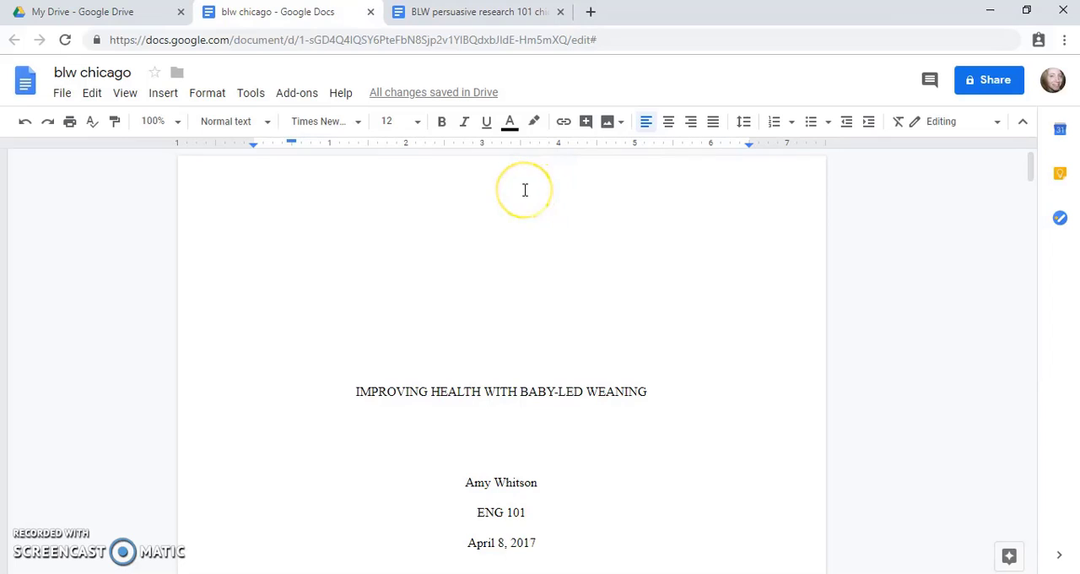
{"action": "double_click", "coordinate": [523, 189]}
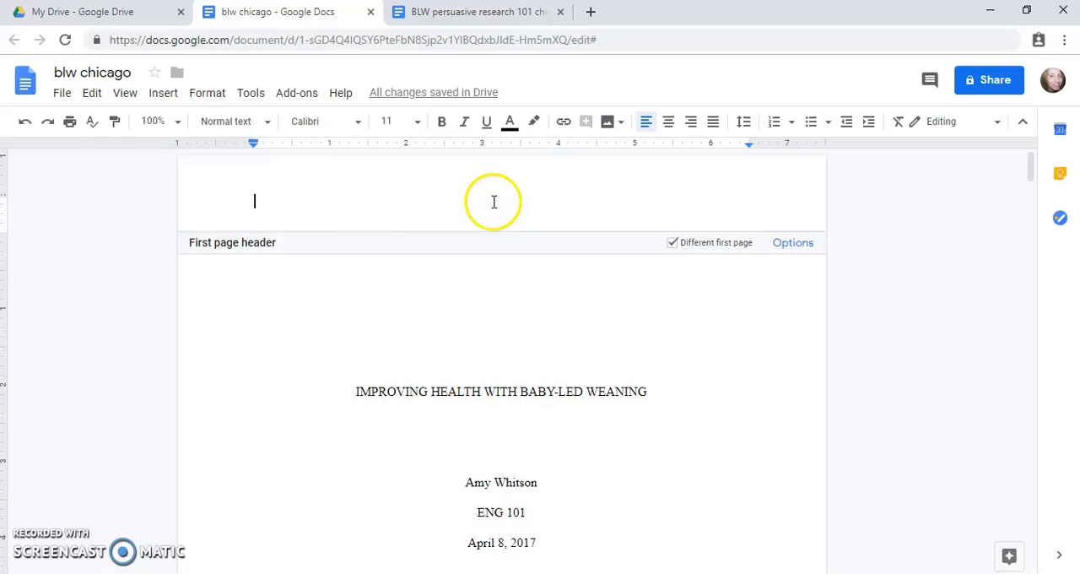
{"action": "left_click", "coordinate": [672, 243]}
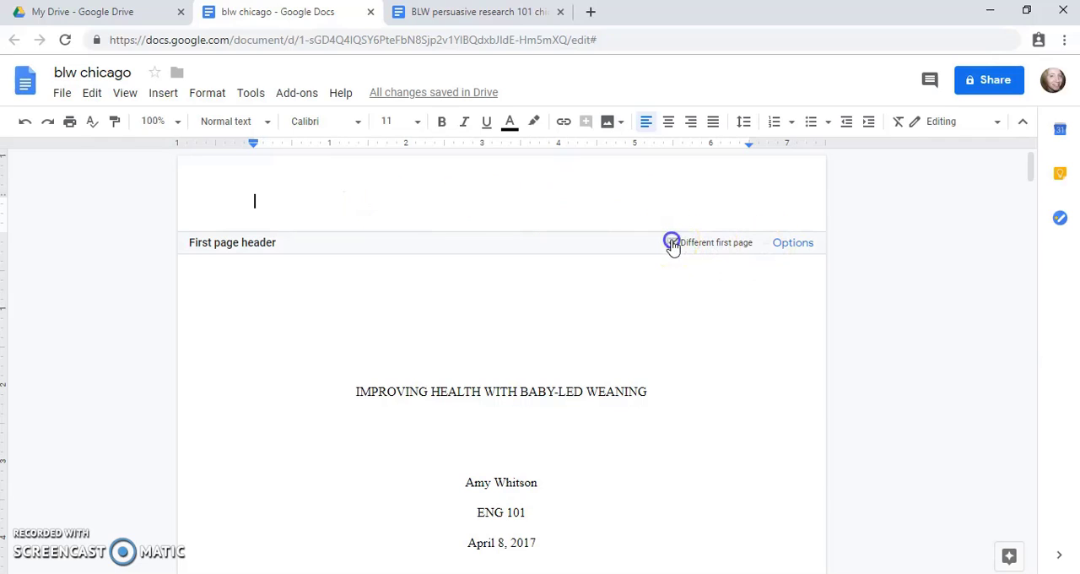
{"action": "left_click", "coordinate": [672, 243]}
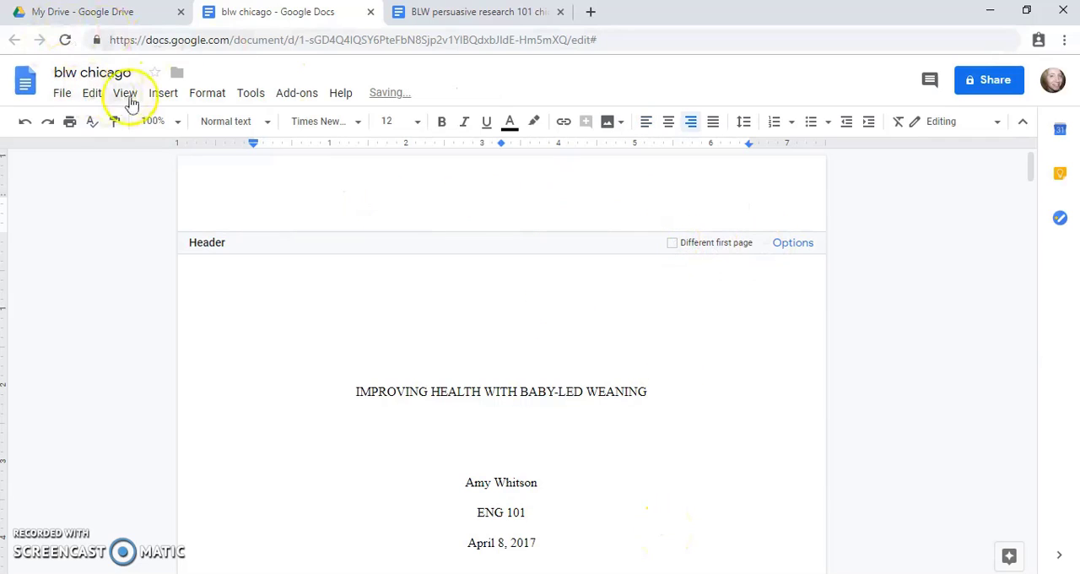
Go to Insert > Header & page number to choose page-number placement
{"action": "left_click", "coordinate": [165, 92]}
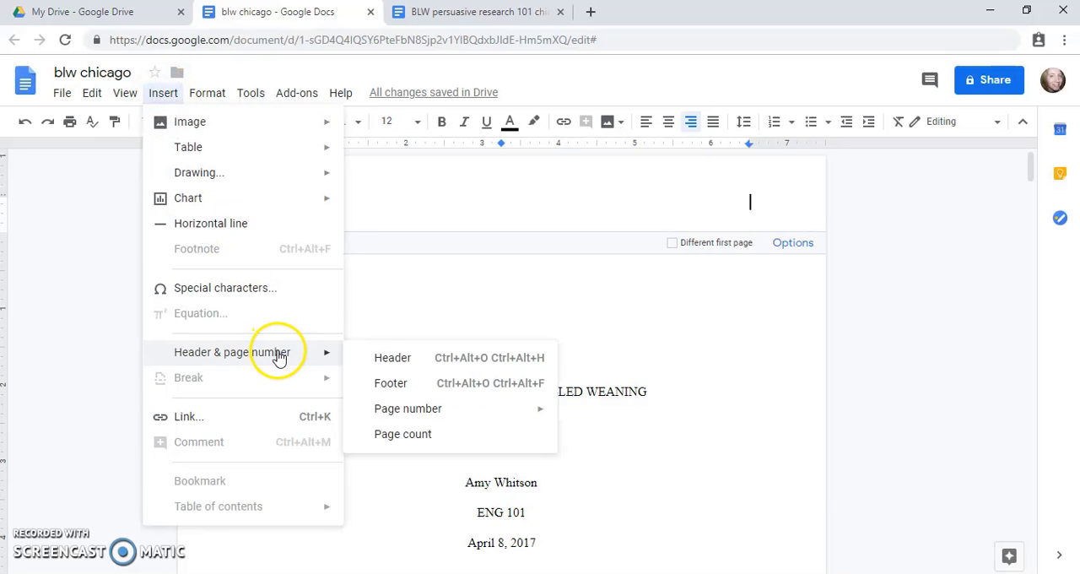
{"action": "left_click", "coordinate": [408, 408]}
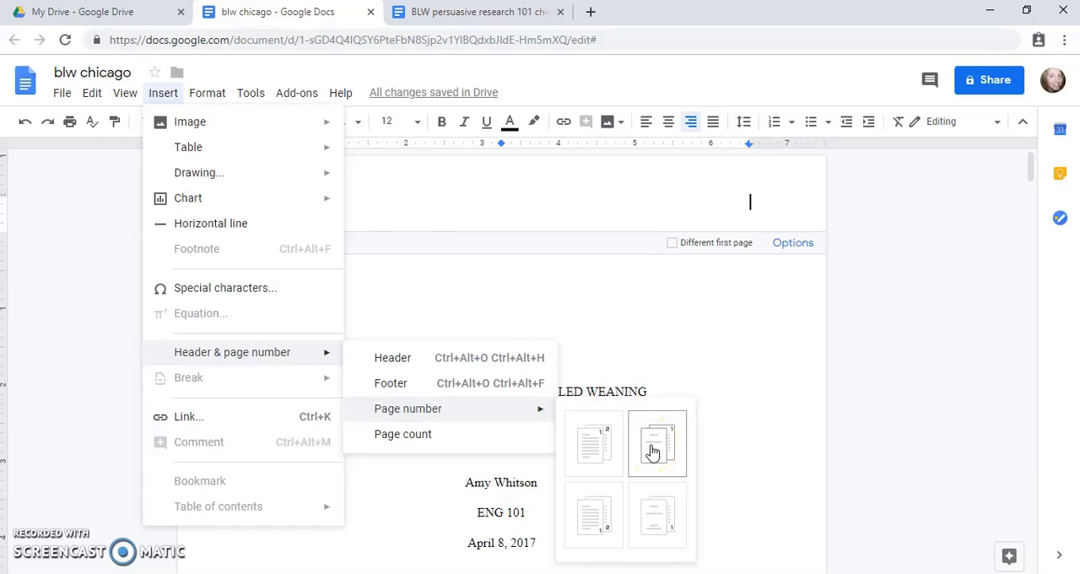
{"action": "mouse_move", "coordinate": [655, 442]}
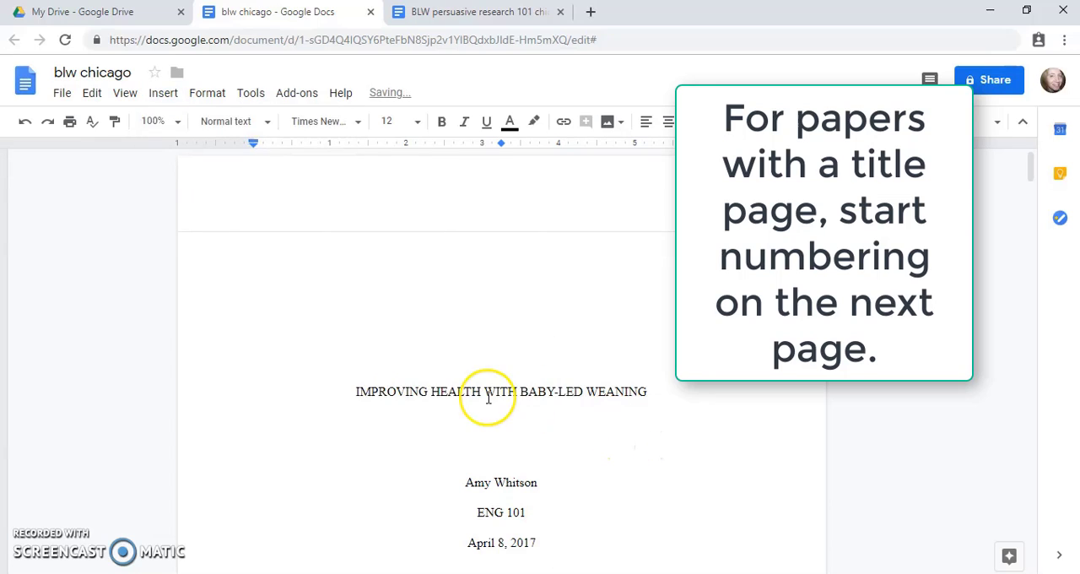
Scroll down to the page 3 Brown and Lee quotation ending with the (108) citation
{"action": "scroll", "scroll_direction": "down", "scroll_amount": 3}
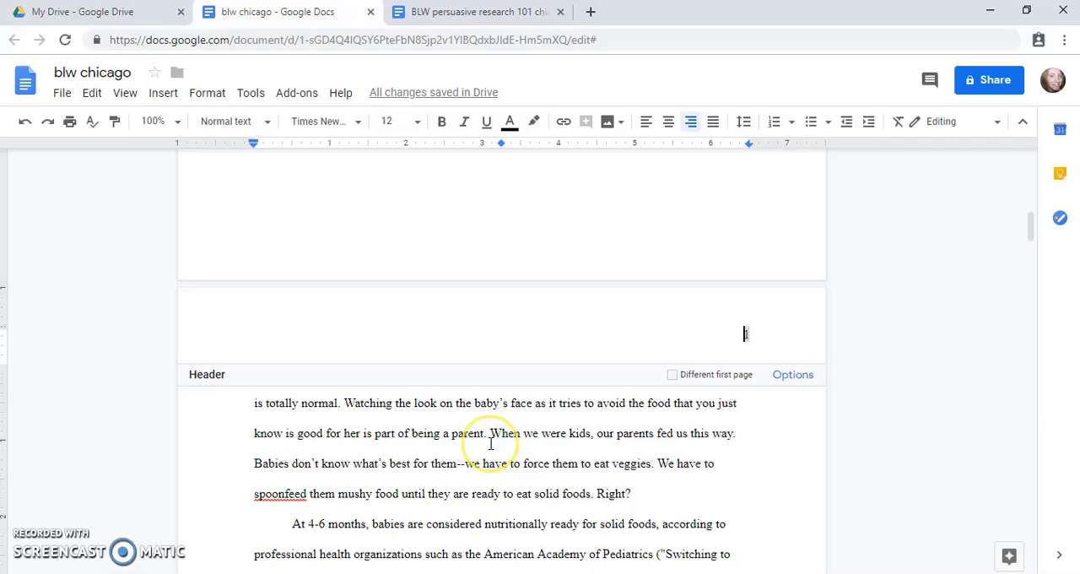
{"action": "scroll", "scroll_direction": "down", "scroll_amount": 3}
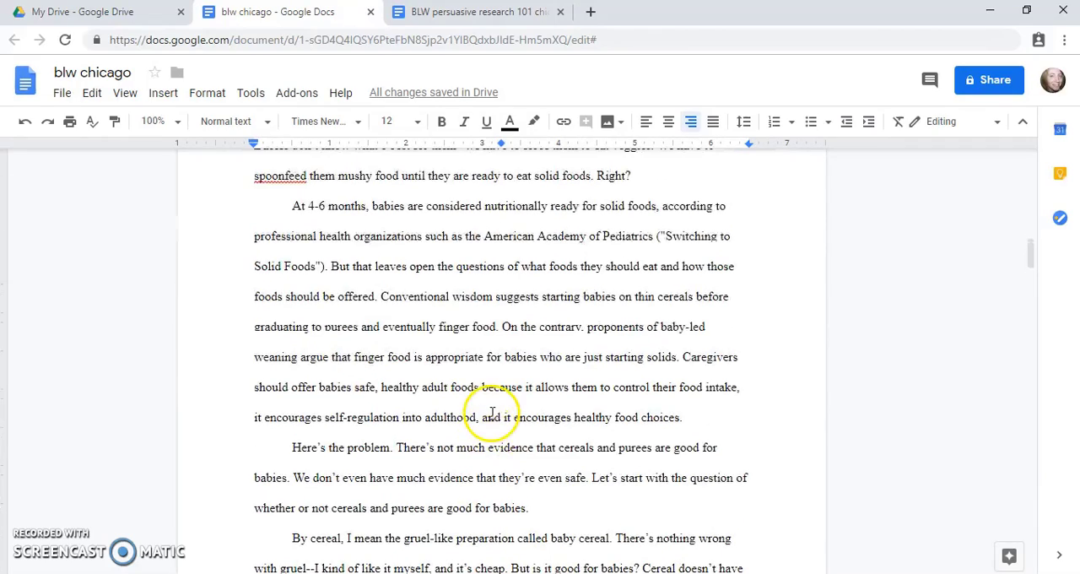
{"action": "left_click", "coordinate": [644, 121]}
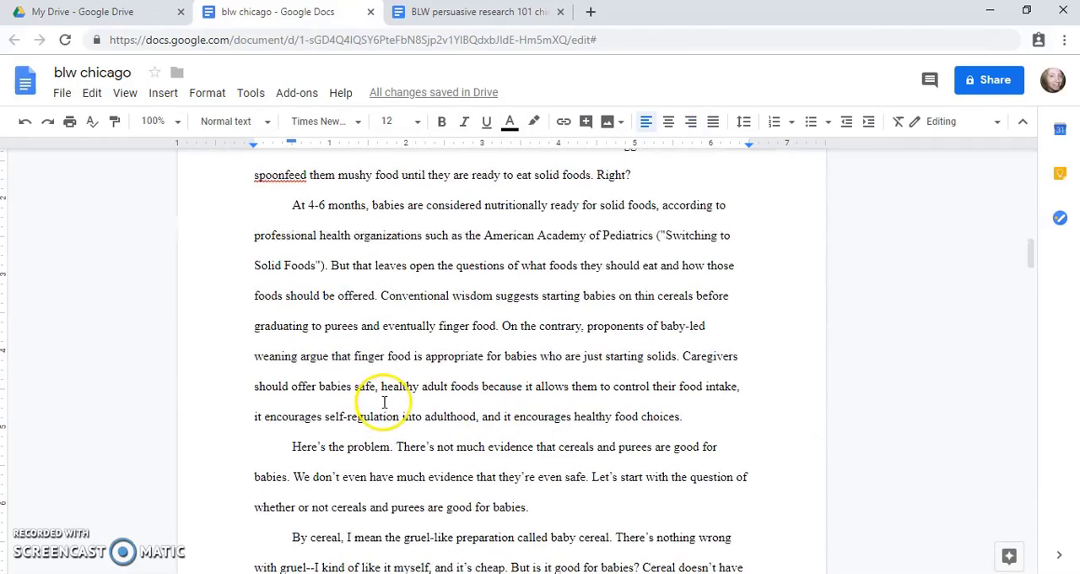
{"action": "scroll", "scroll_direction": "down", "scroll_amount": 3}
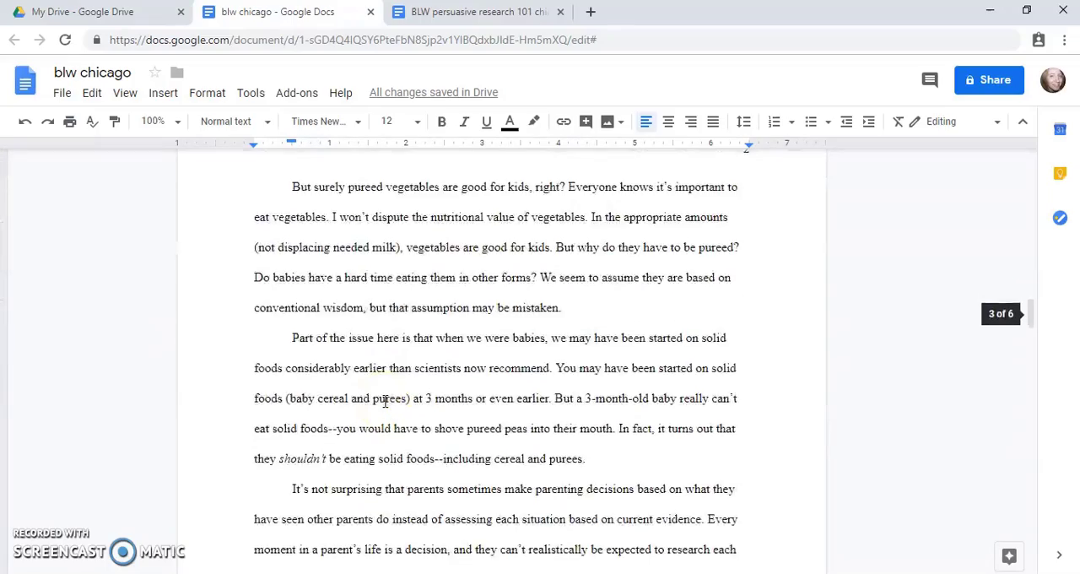
{"action": "scroll", "scroll_direction": "down", "scroll_amount": 3}
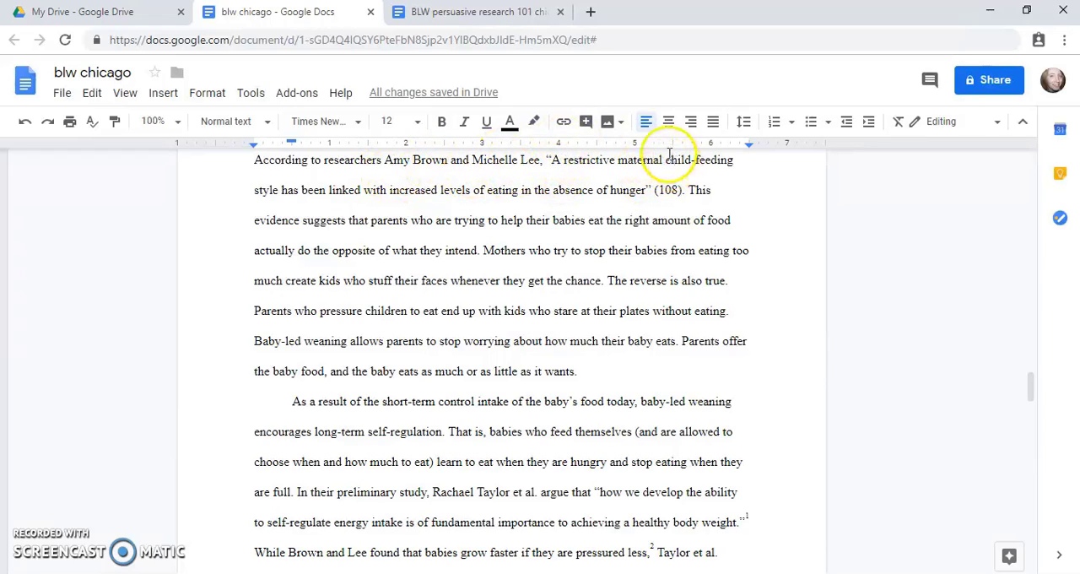
{"action": "mouse_move", "coordinate": [440, 121]}
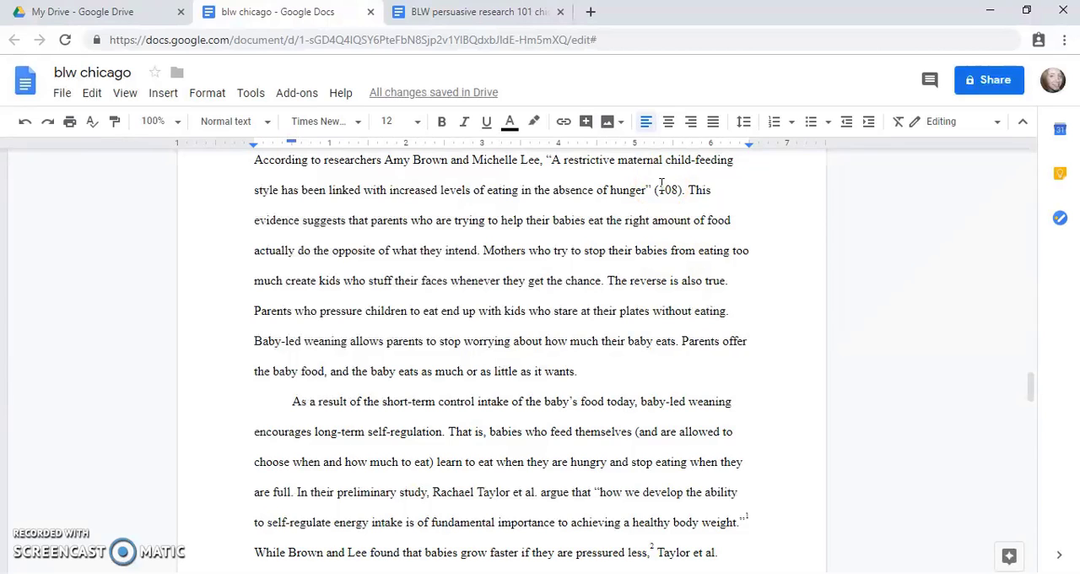
{"action": "scroll", "scroll_direction": "down", "scroll_amount": 3}
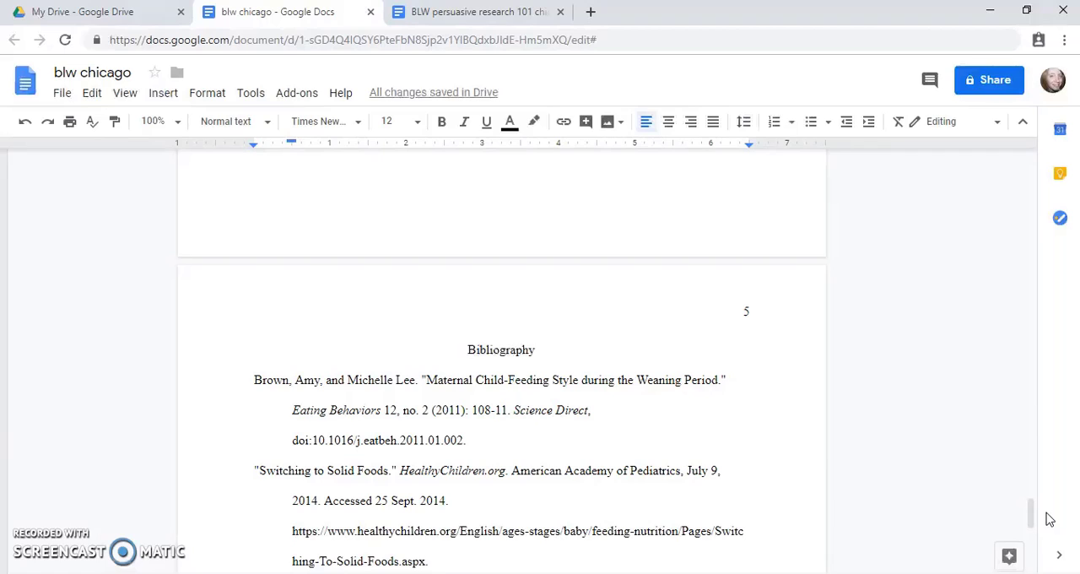
{"action": "mouse_move", "coordinate": [1048, 519]}
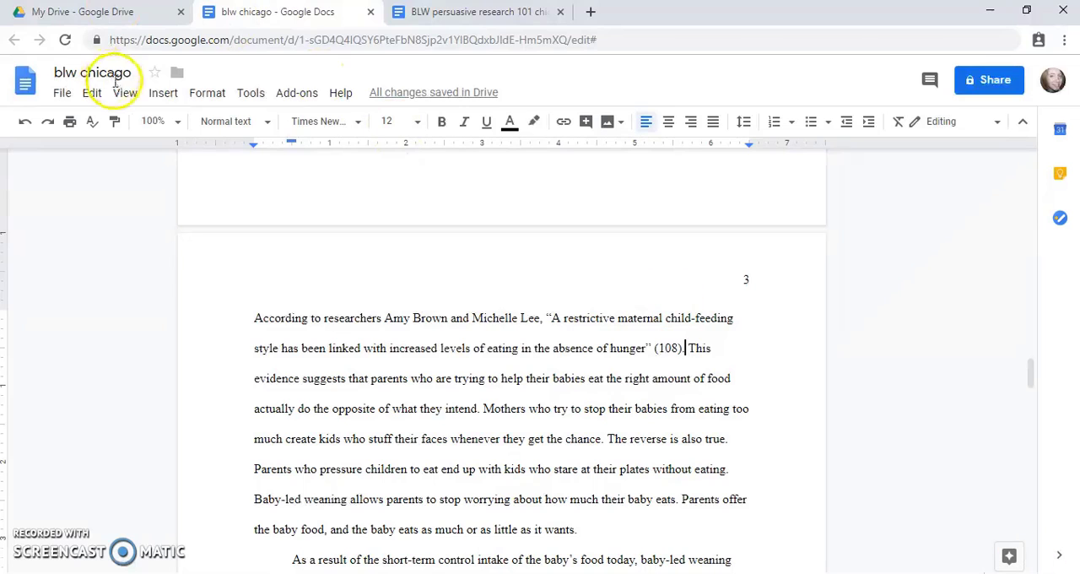
Insert a footnote reading Brown and Lee, "Maternal Child-Feeding Style," 108
{"action": "left_click", "coordinate": [162, 93]}
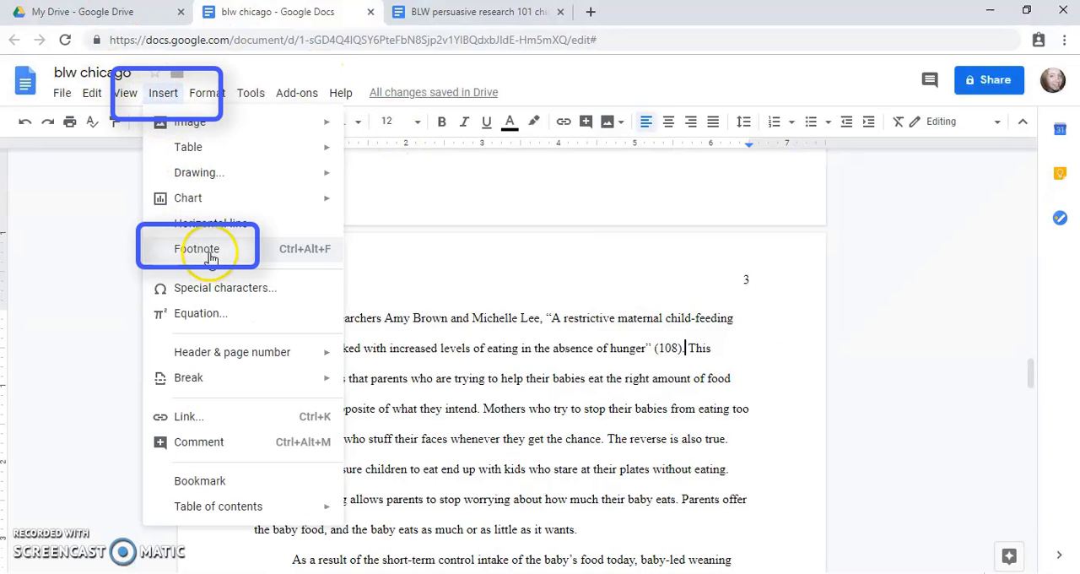
{"action": "left_click", "coordinate": [197, 248]}
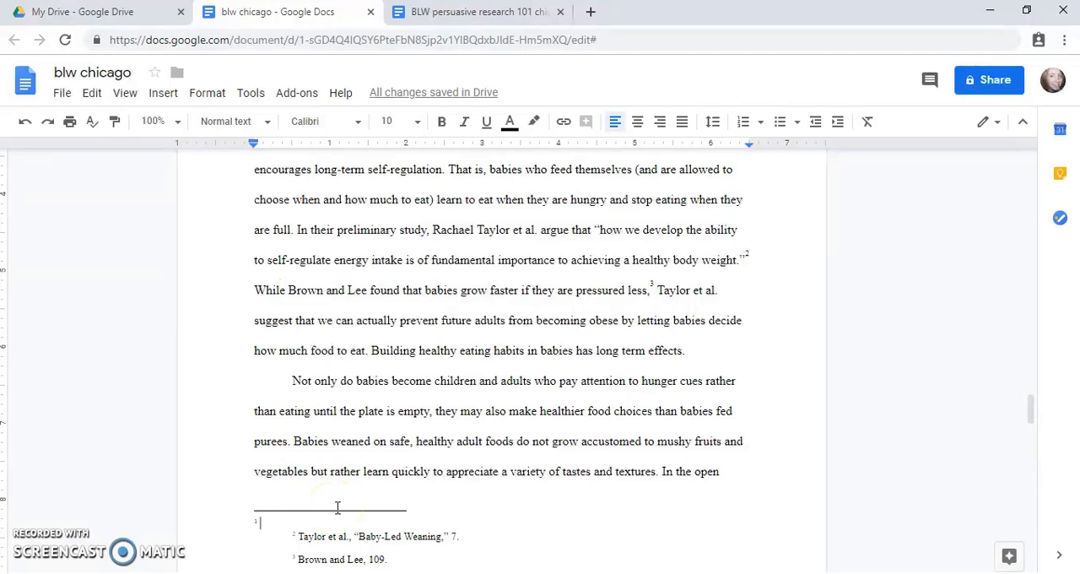
{"action": "type", "text": "Brown and Lee, “"}
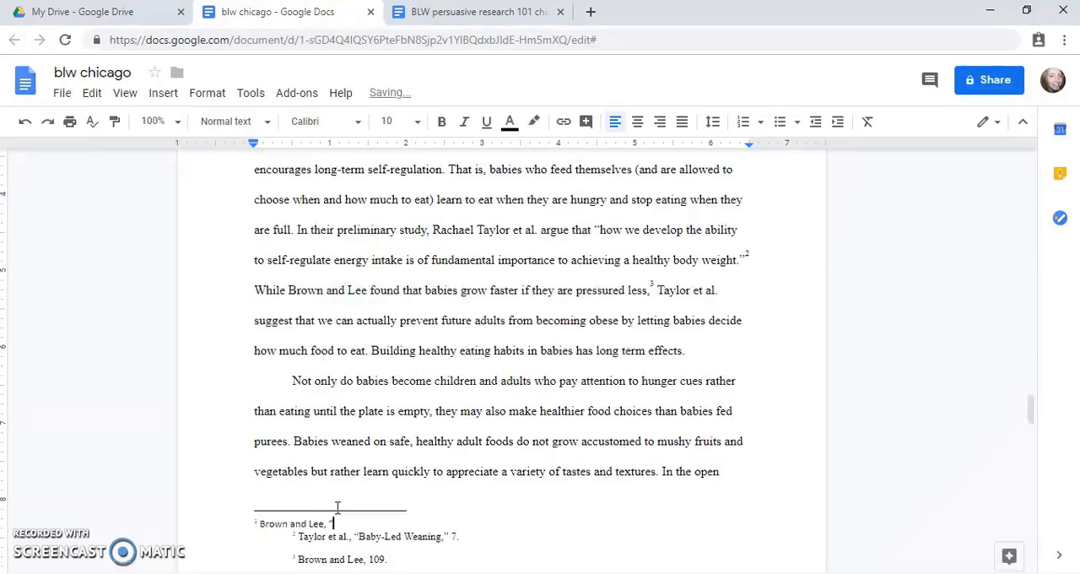
{"action": "scroll", "scroll_direction": "down", "scroll_amount": 3}
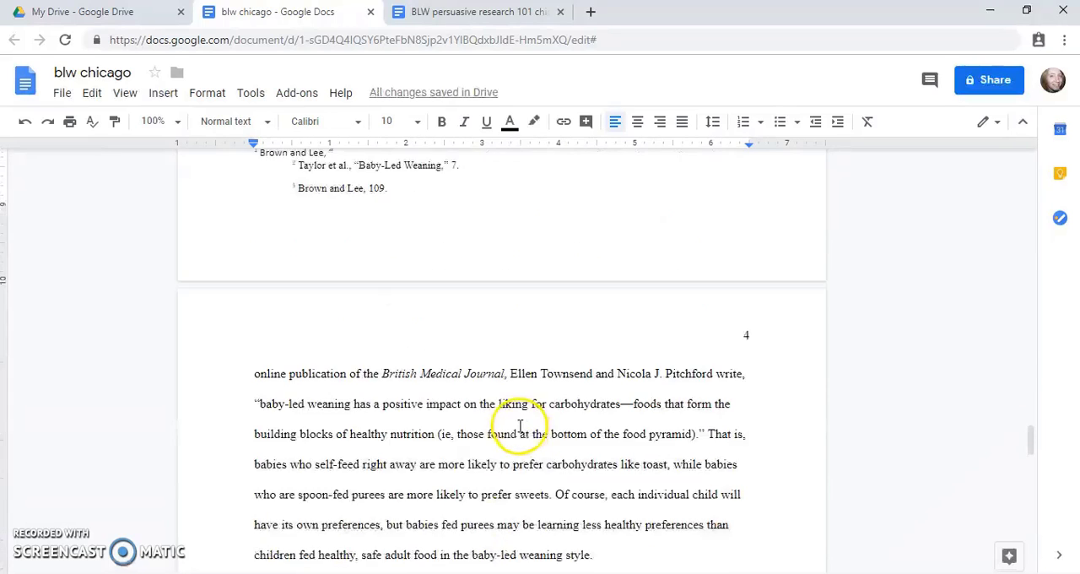
{"action": "scroll", "scroll_direction": "down", "scroll_amount": 3}
{"action": "type", "text": "Maternal Child-Feeding Style,”"}
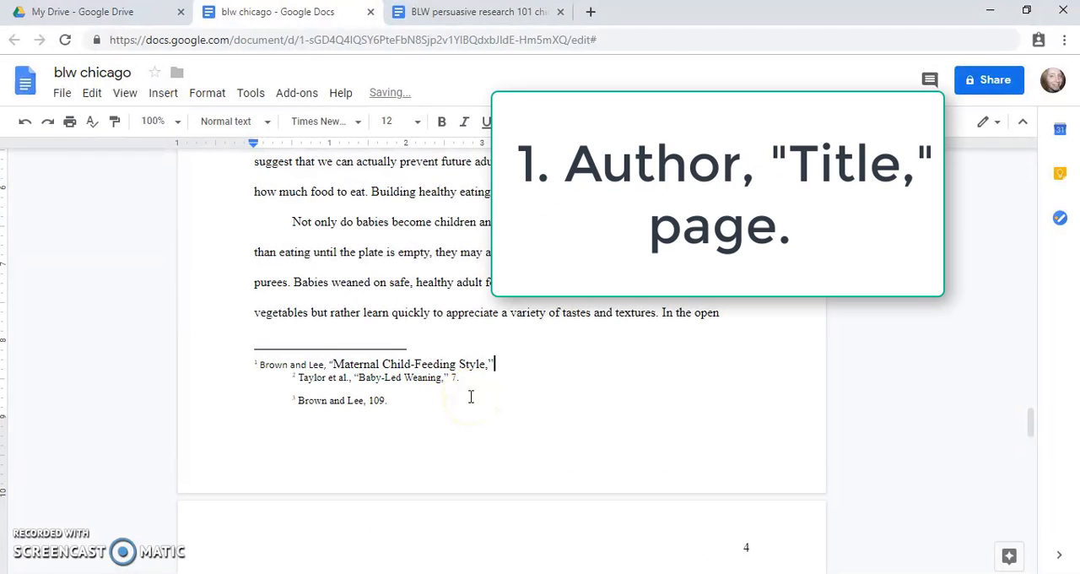
{"action": "type", "text": "108"}
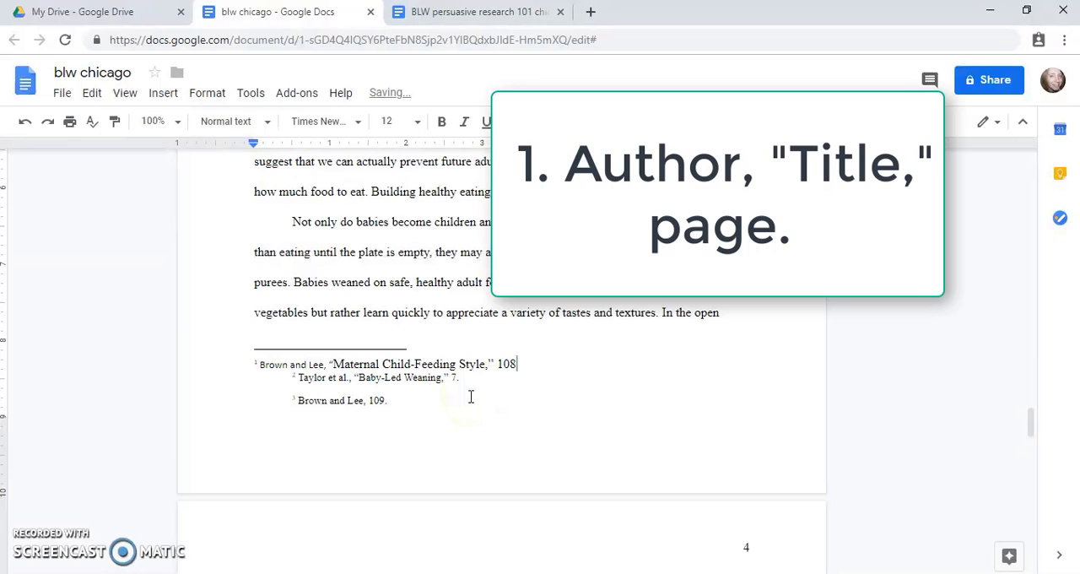
{"action": "type", "text": "."}
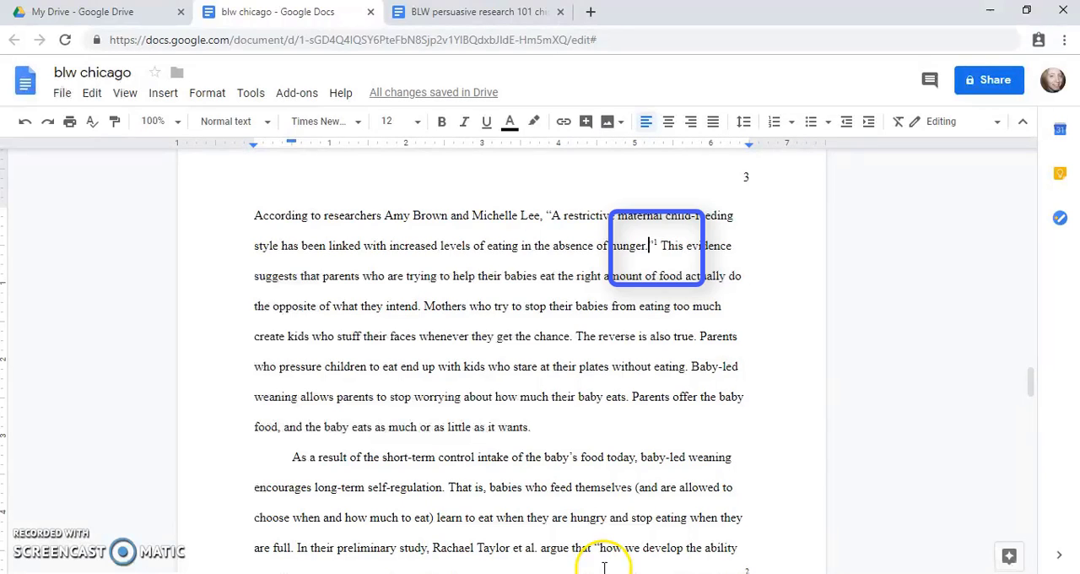
Delete the parenthetical (108) and scroll to the footnotes at the page bottom
{"action": "scroll", "scroll_direction": "down", "scroll_amount": 3}
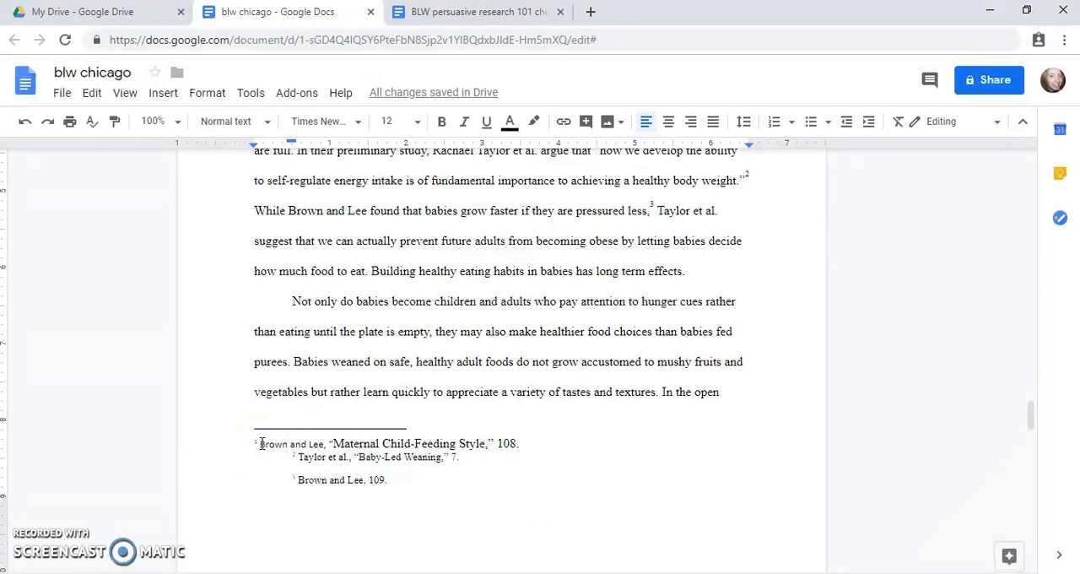
Select the Brown and Lee footnote and set its font size to 10
{"action": "left_click_drag", "start_coordinate": [260, 442], "coordinate": [520, 442]}
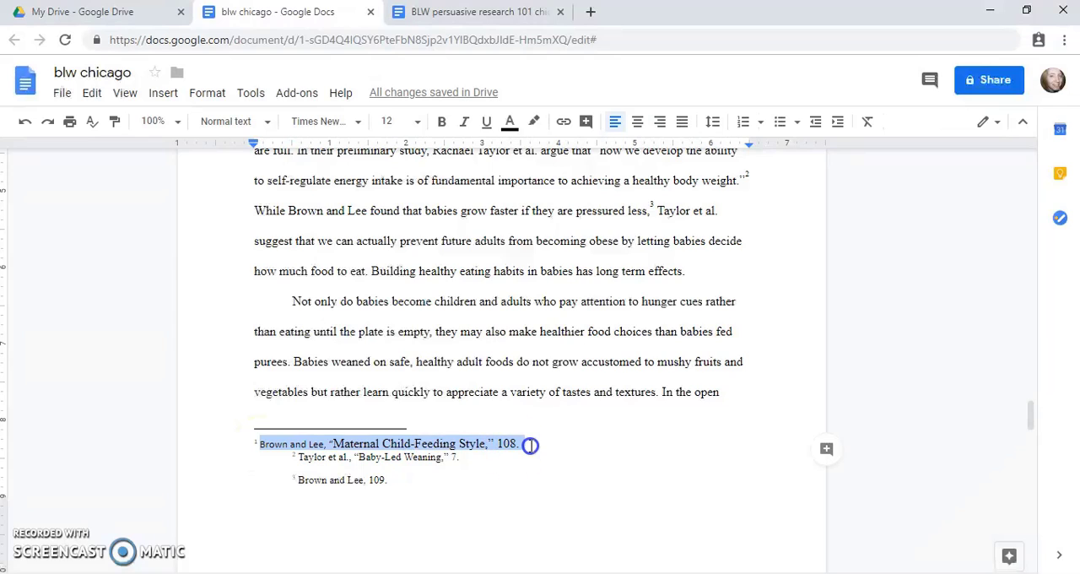
{"action": "left_click", "coordinate": [323, 122]}
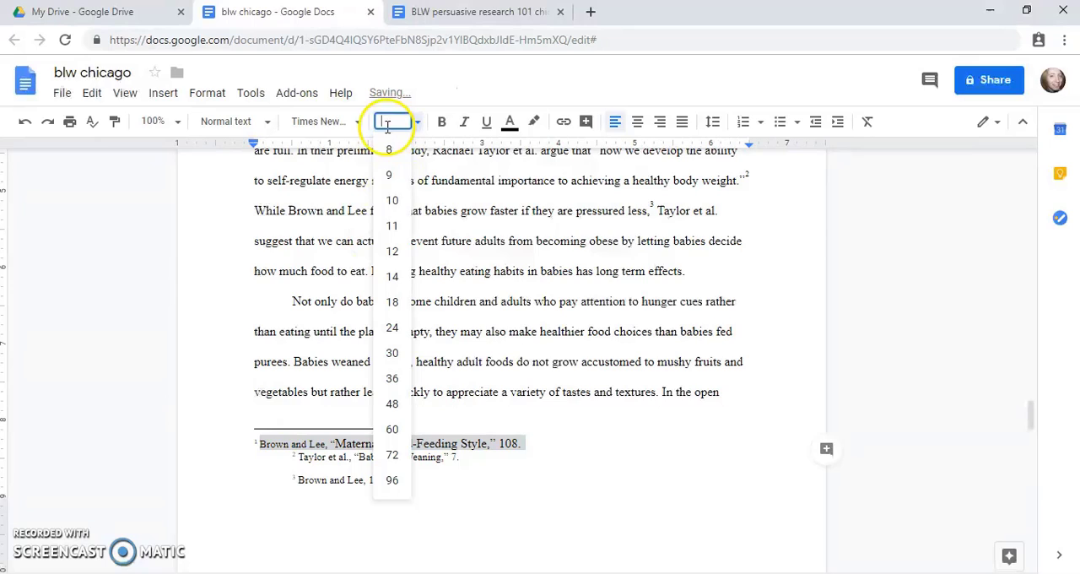
{"action": "left_click", "coordinate": [392, 199]}
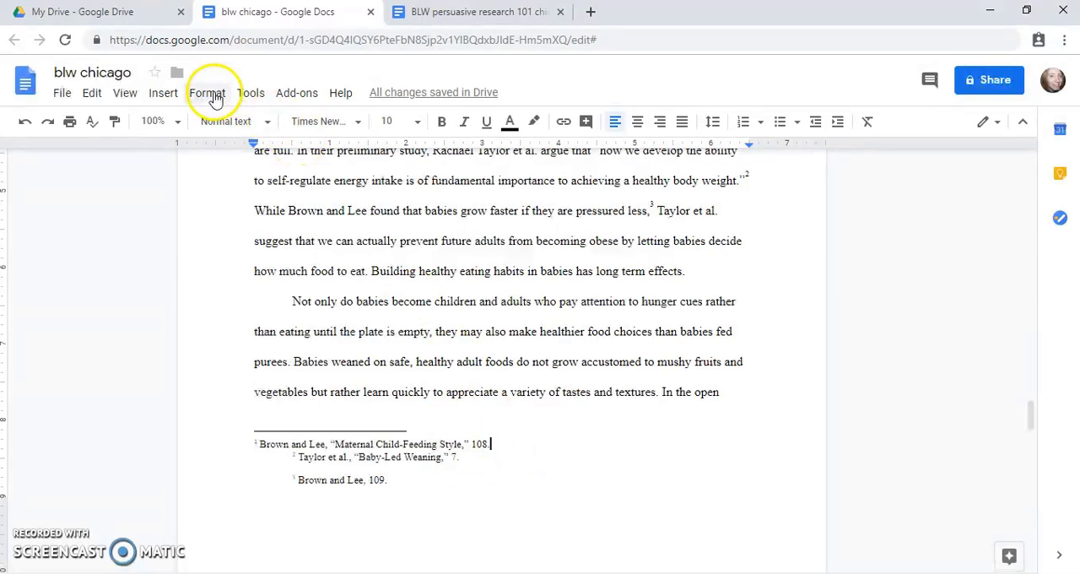
Add space after the footnote paragraph and indent it to 0.50 inch on the ruler
{"action": "left_click", "coordinate": [206, 92]}
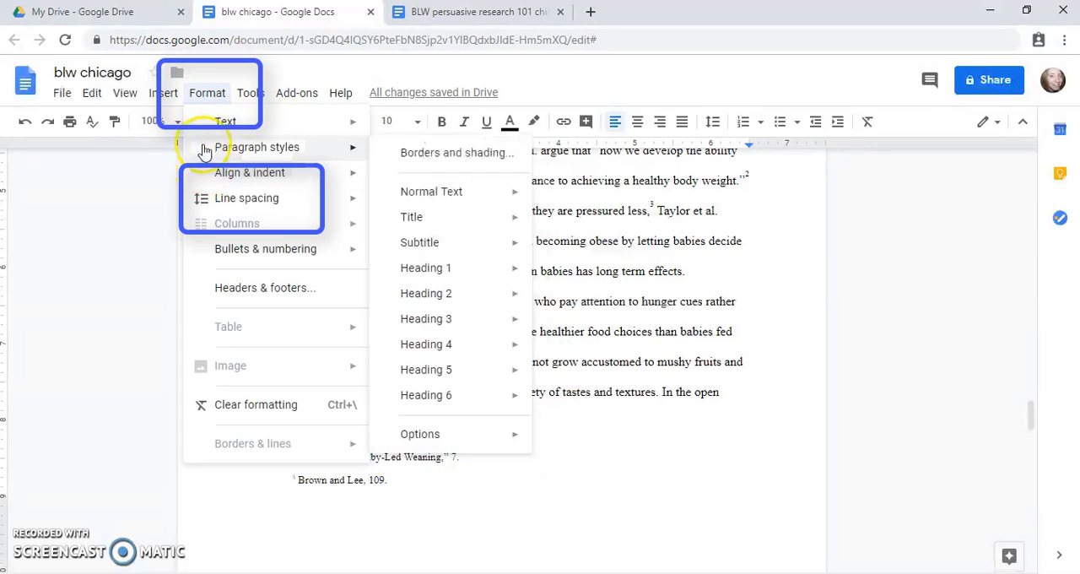
{"action": "left_click", "coordinate": [247, 197]}
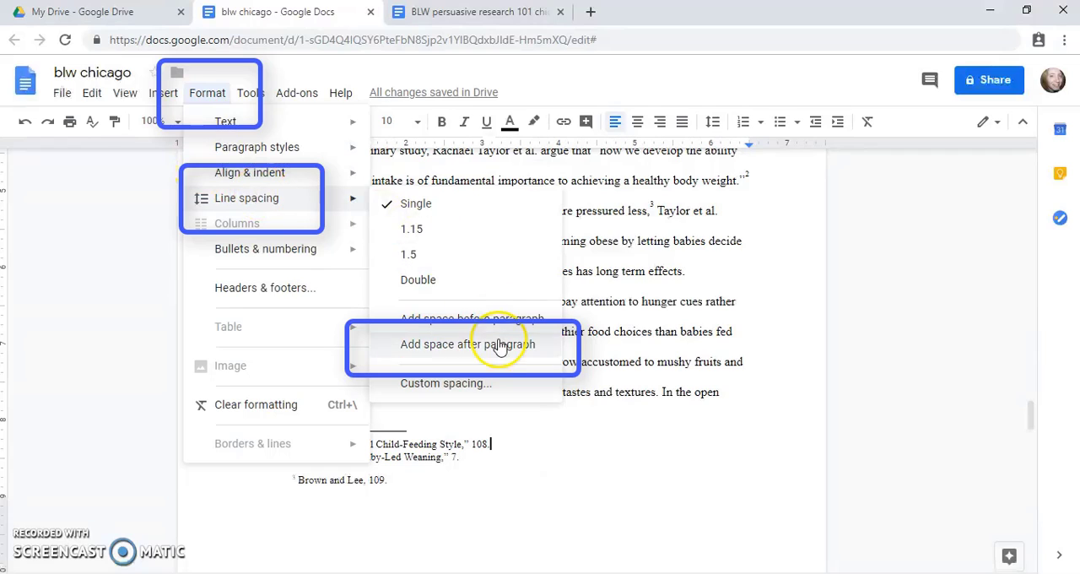
{"action": "left_click", "coordinate": [473, 344]}
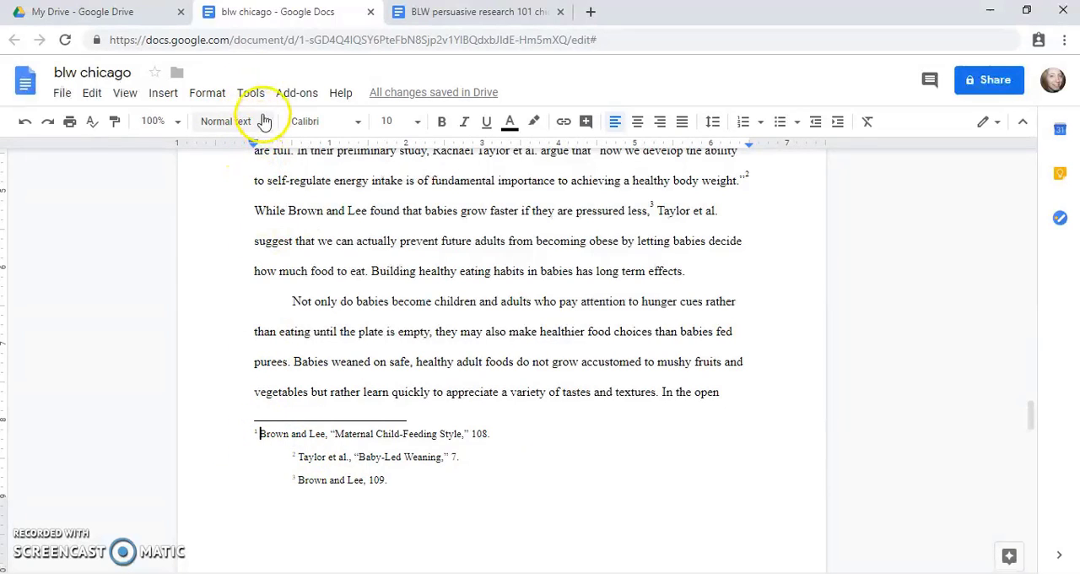
{"action": "mouse_move", "coordinate": [253, 144]}
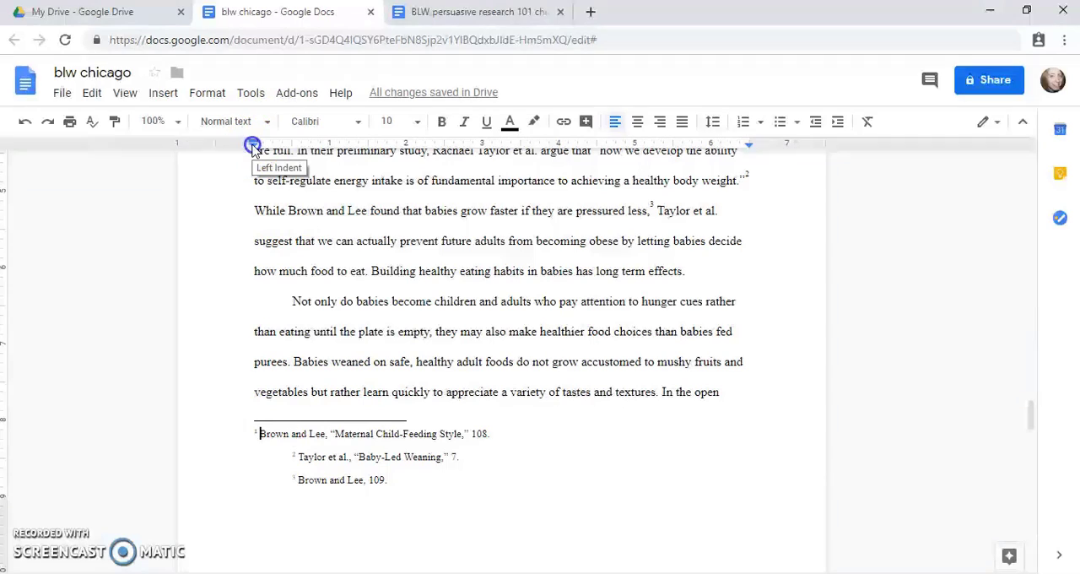
{"action": "left_click_drag", "start_coordinate": [253, 143], "coordinate": [290, 143]}
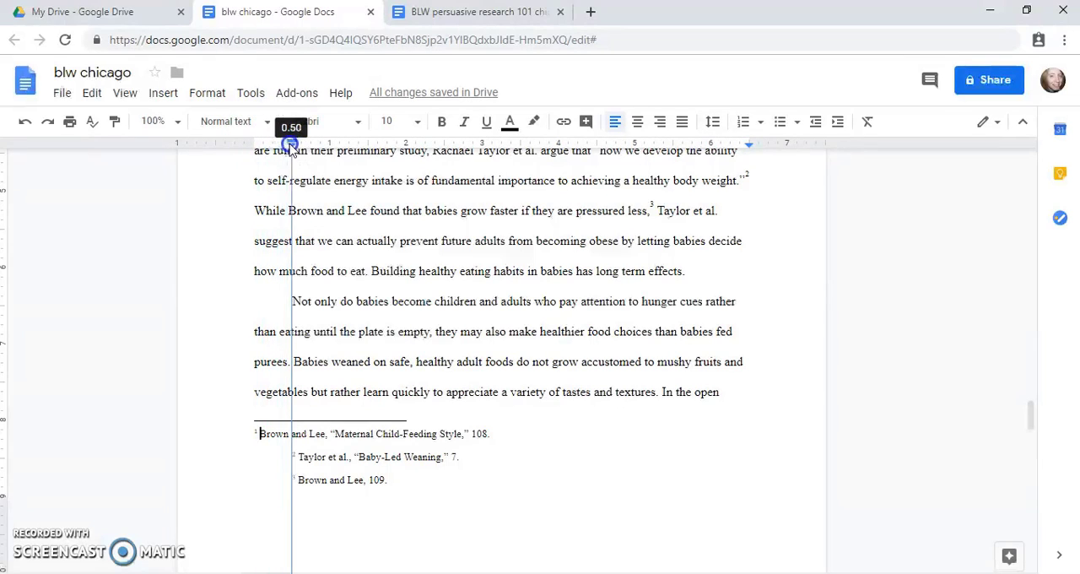